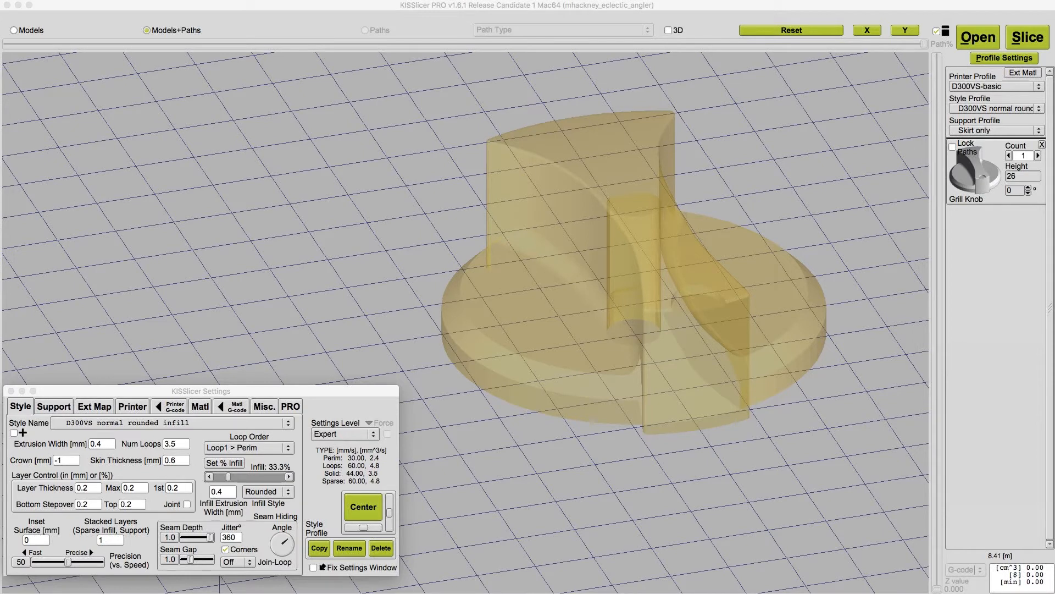
# Slice the grill knob to generate toolpaths and a roughly 3 h 44 min print estimate
pyautogui.click(1026, 36)
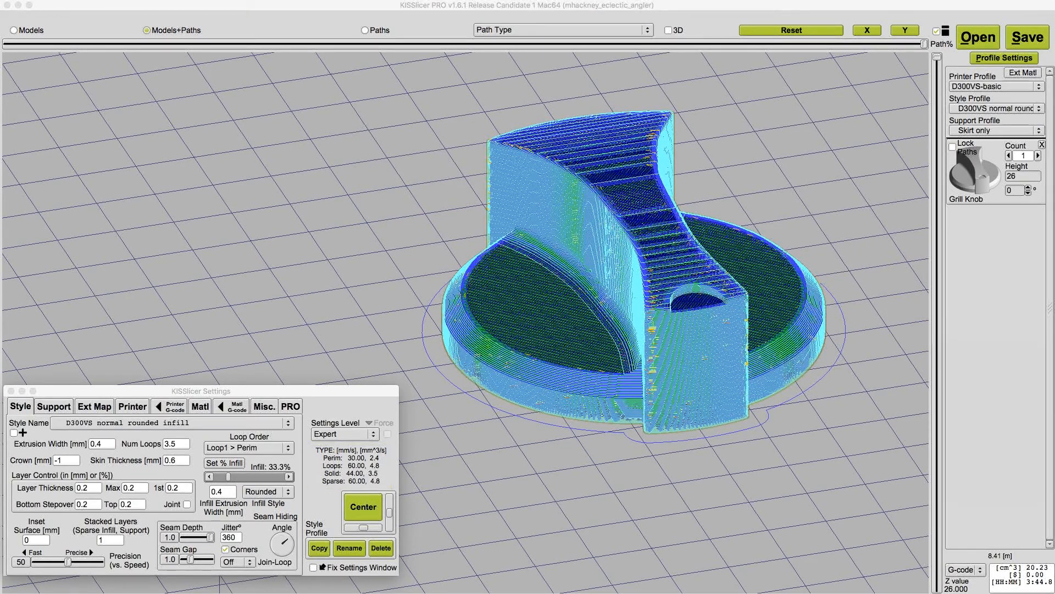
# Switch to the Paths view to show a low layer's wavy infill and perimeters
pyautogui.click(366, 30)
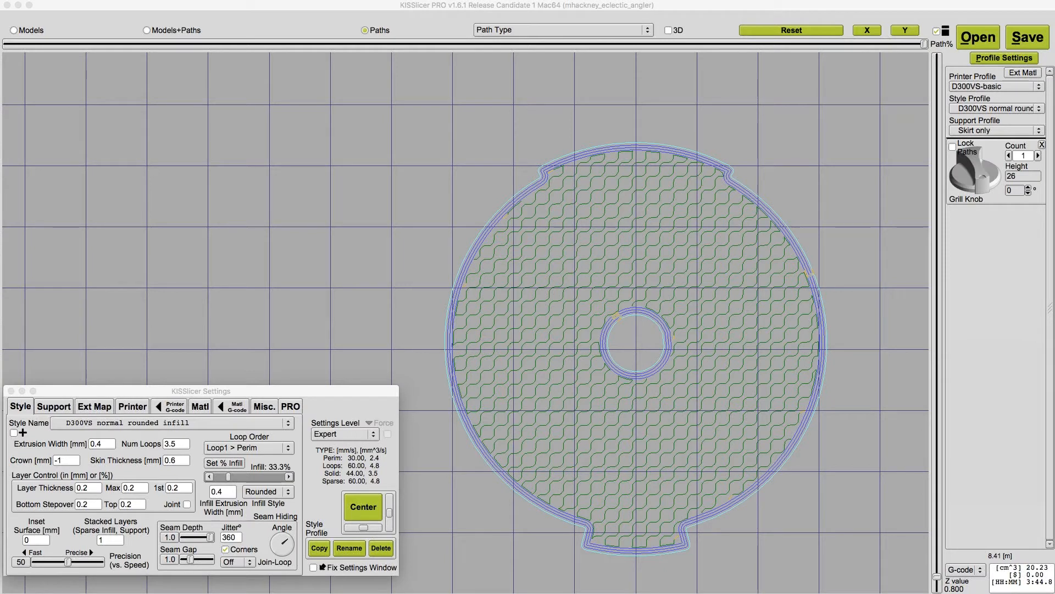
# Review the printer profile's Fast and Precise speeds, then go back to the Style settings
pyautogui.click(132, 406)
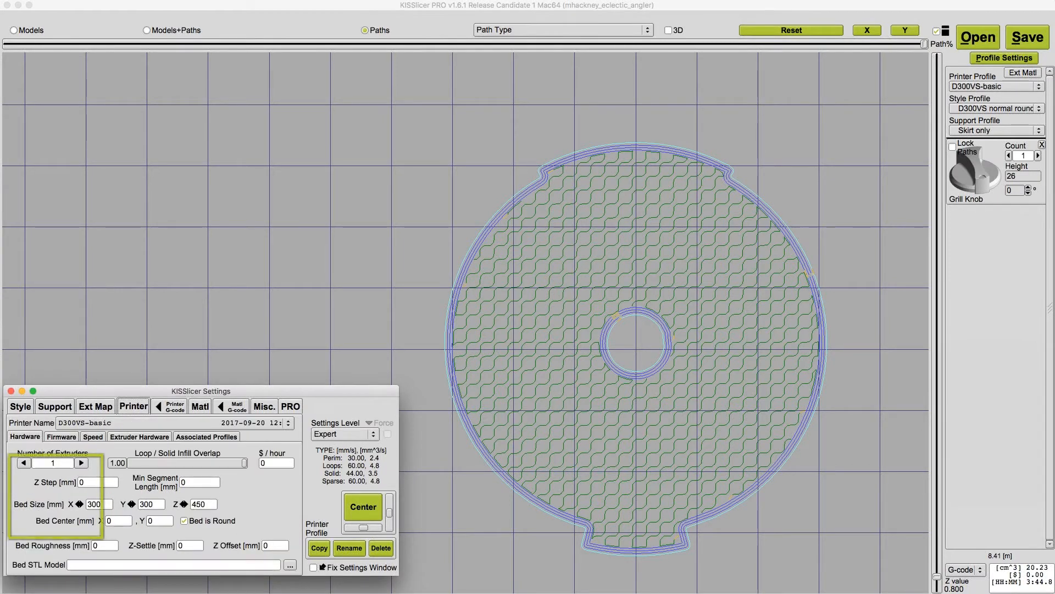
pyautogui.click(92, 436)
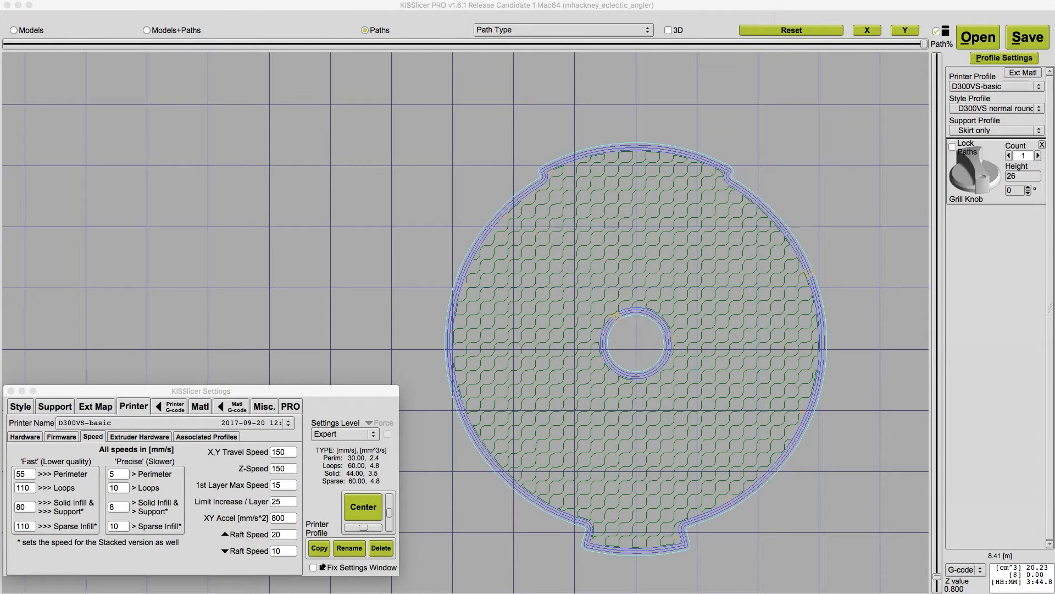
pyautogui.click(55, 461)
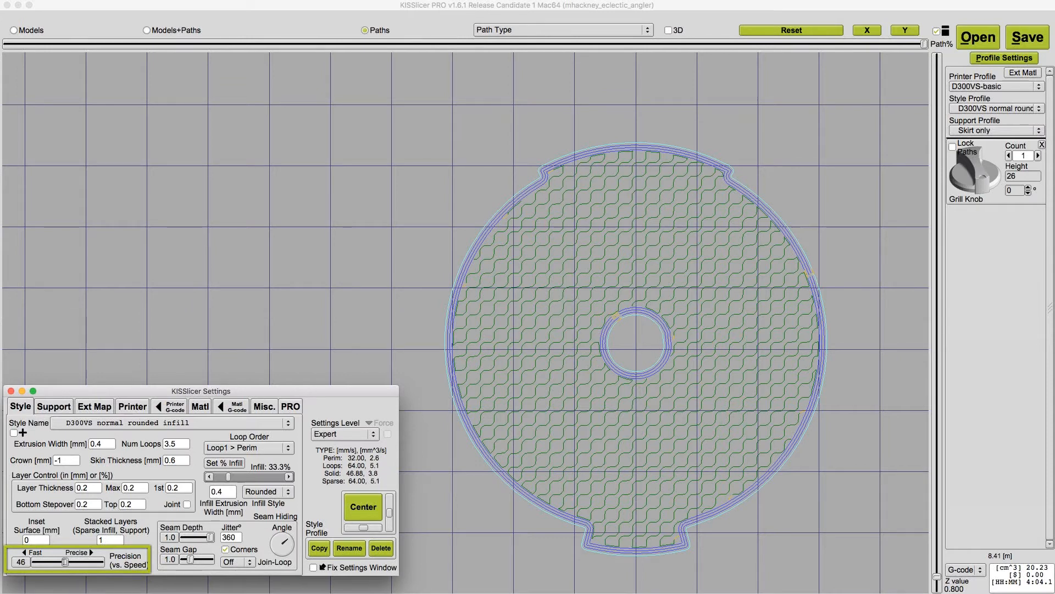
# Drag the Precision vs. Speed slider back to 50 and bring up the printer profile
pyautogui.moveTo(51, 561); pyautogui.dragTo(67, 561)
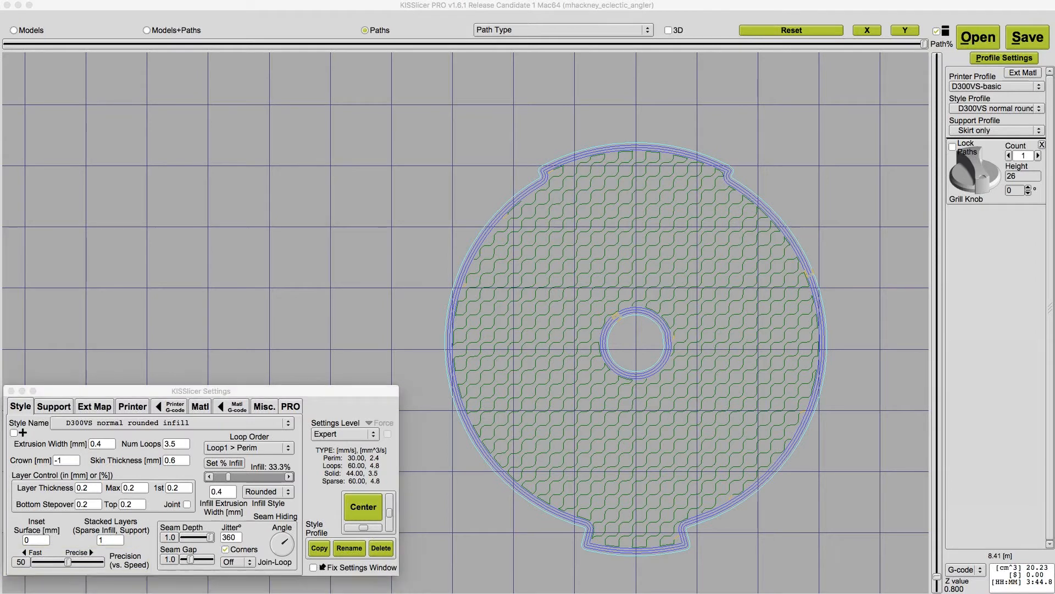
pyautogui.click(133, 406)
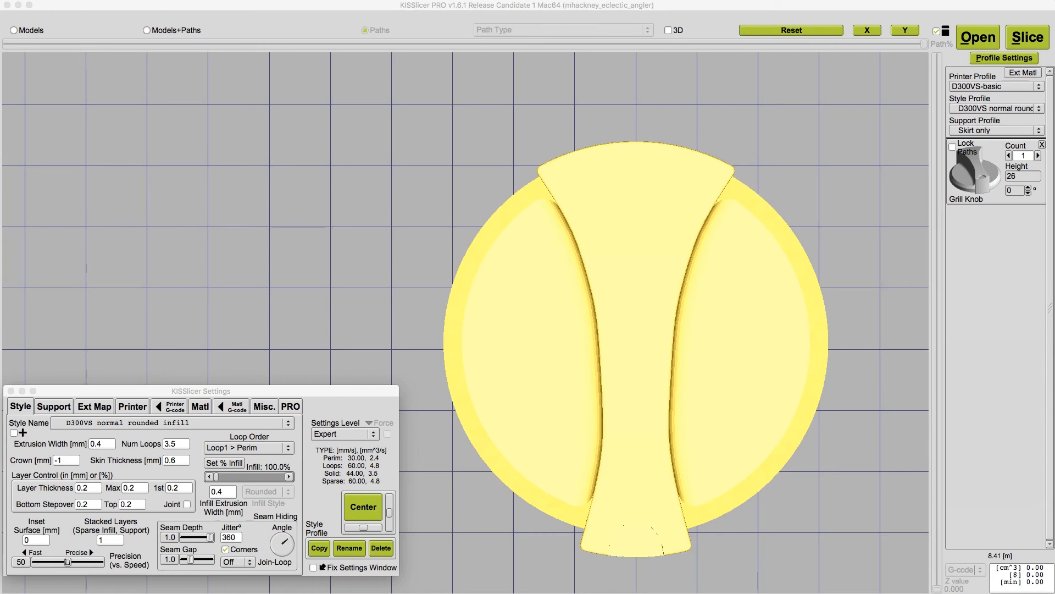
pyautogui.click(199, 405)
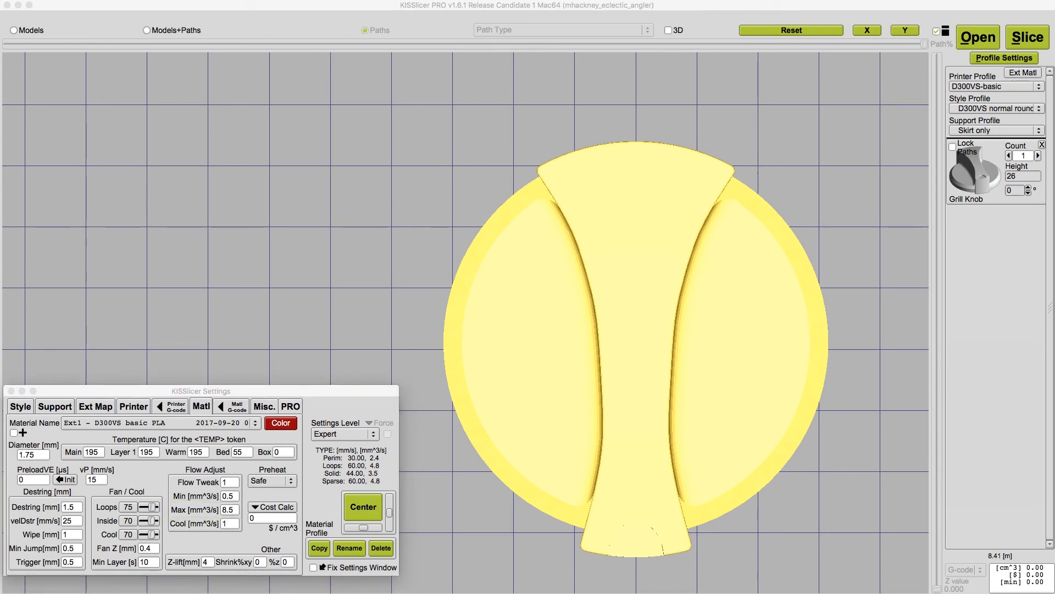
pyautogui.click(18, 406)
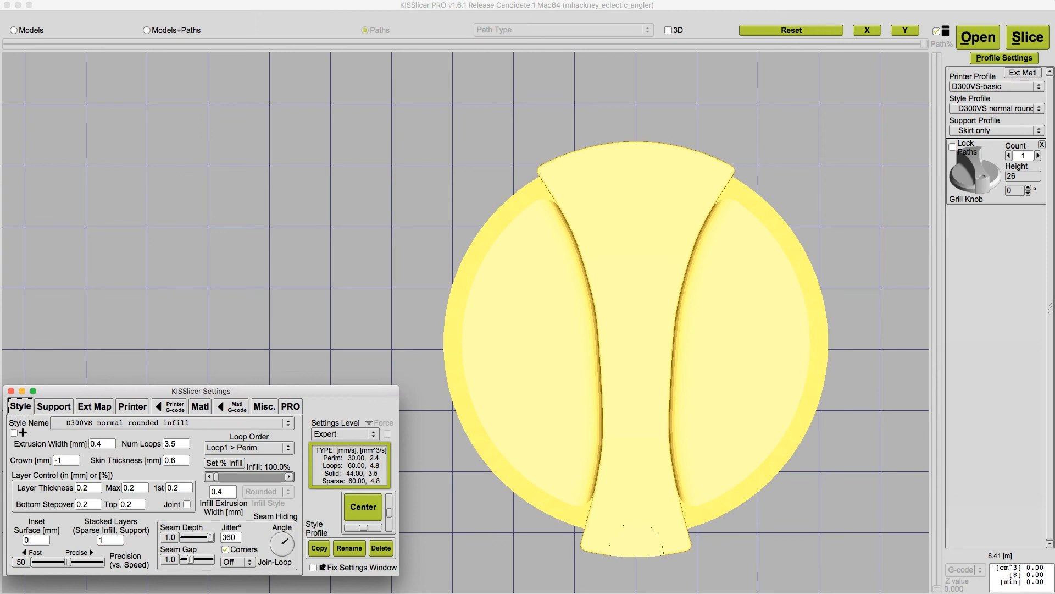